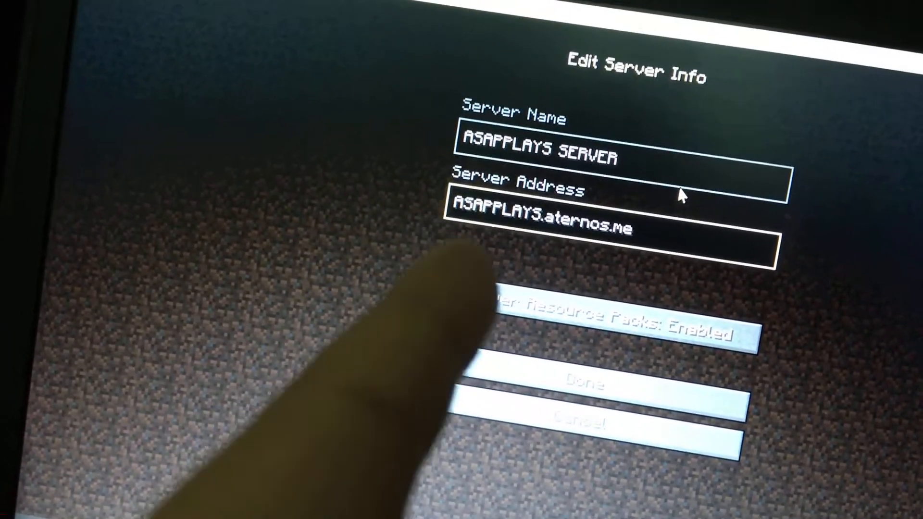
click(612, 227)
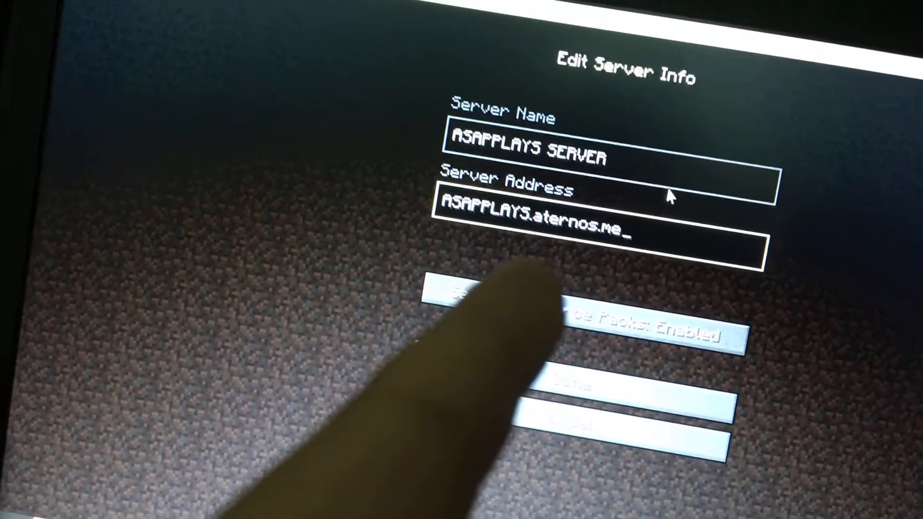